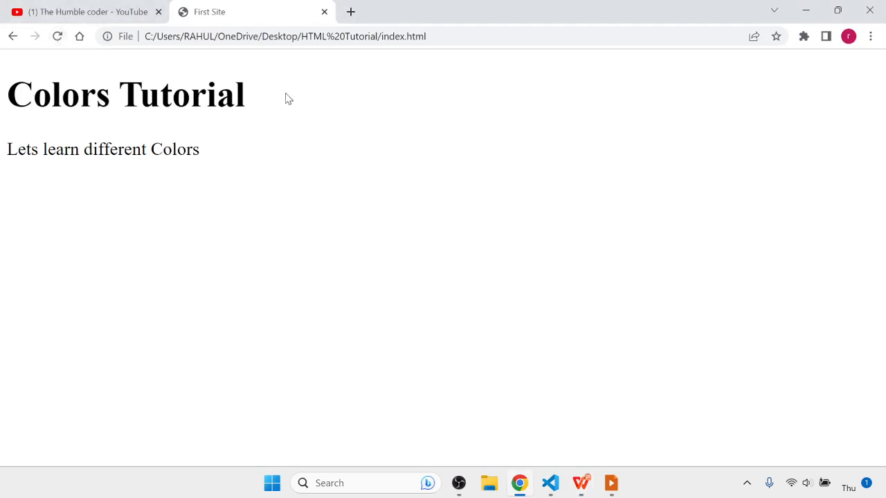
mouse_move(235, 153)
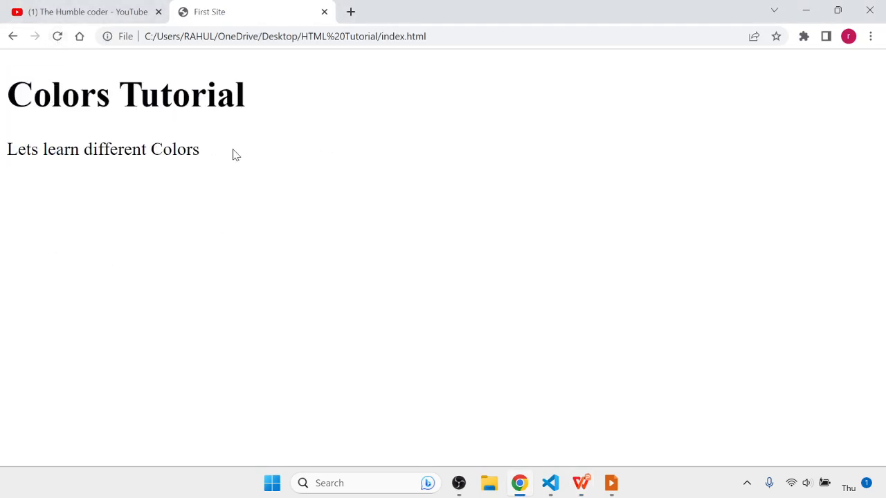
Bring up the window switcher to leave the Colors Tutorial page in Chrome
triple_click(124, 94)
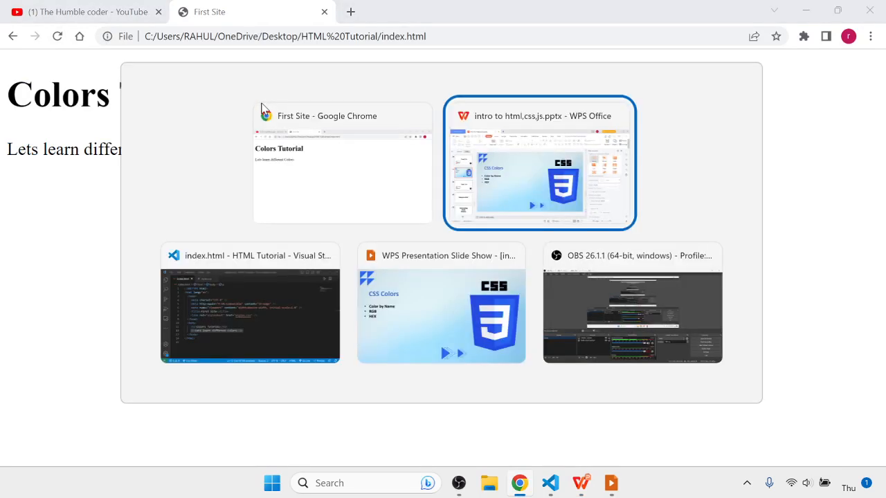
Add id="firstHead" to the <h1> in index.html and select the id name for reuse
click(249, 315)
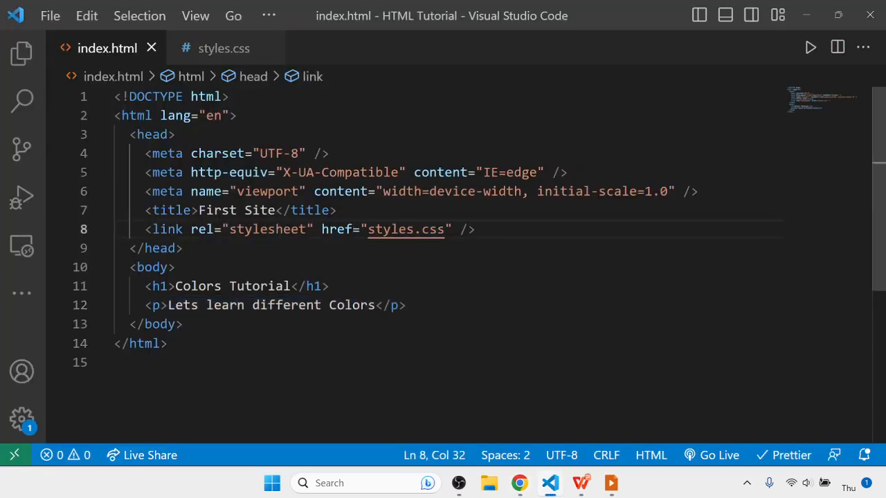
click(224, 47)
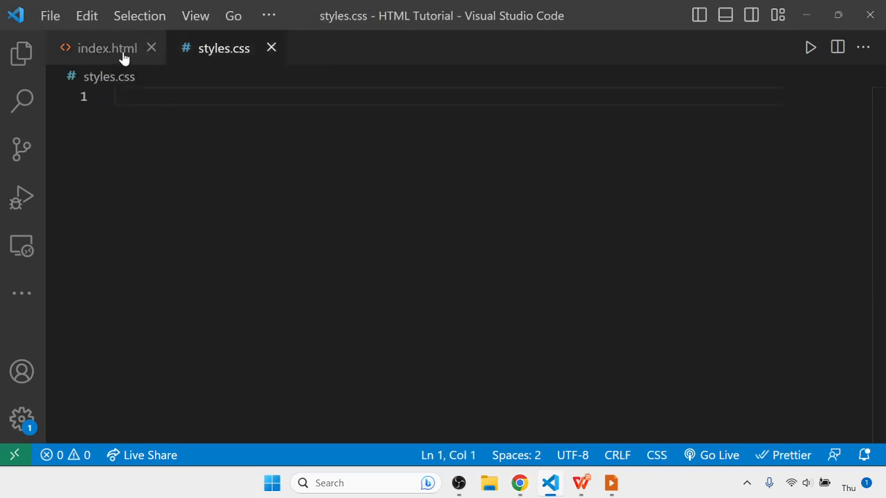
click(106, 47)
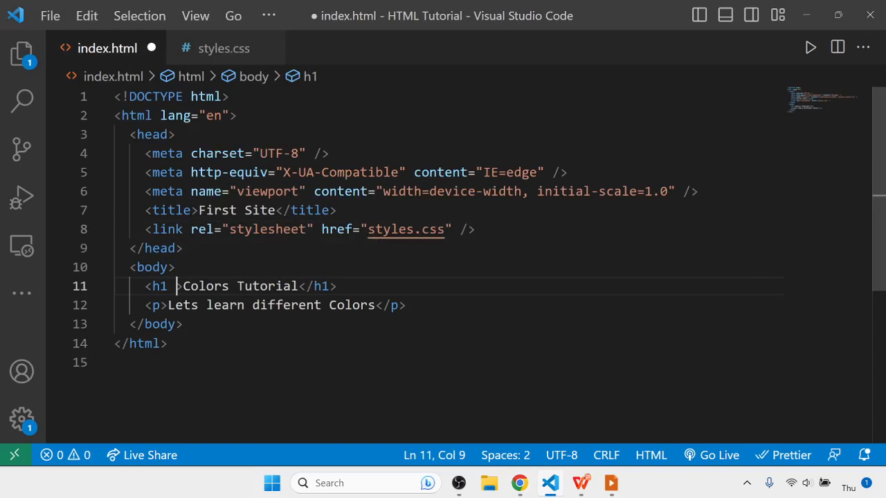
text(id="")
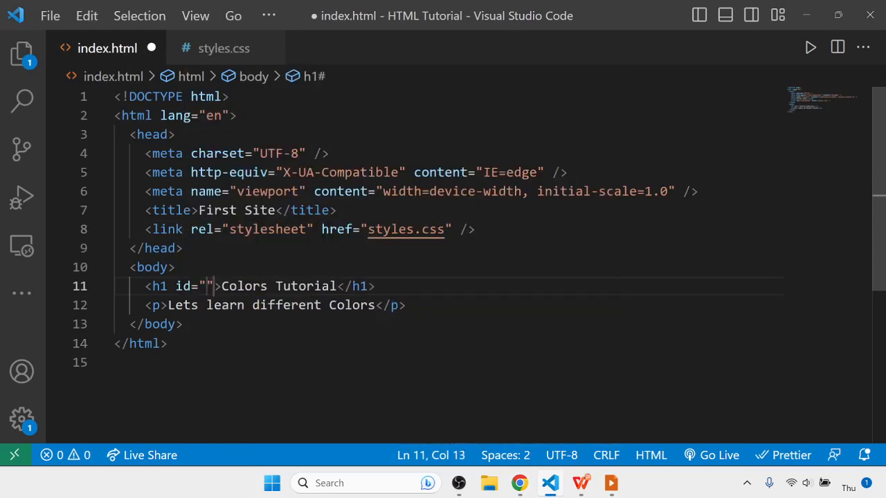
text(firstHead)
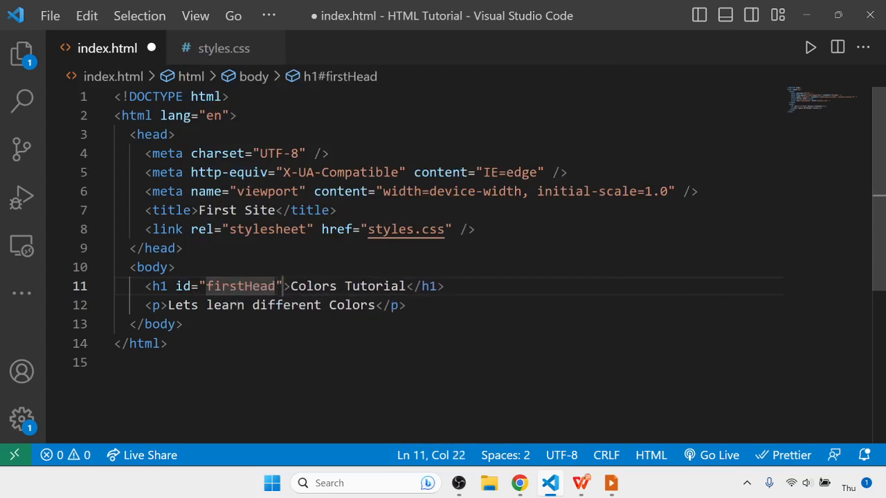
double_click(241, 285)
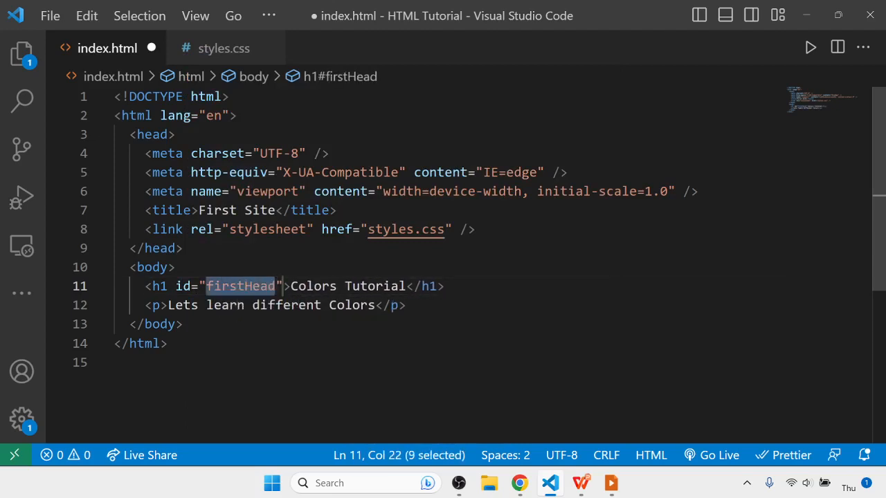
Write a #firstHead { color: red; } rule in styles.css
click(224, 47)
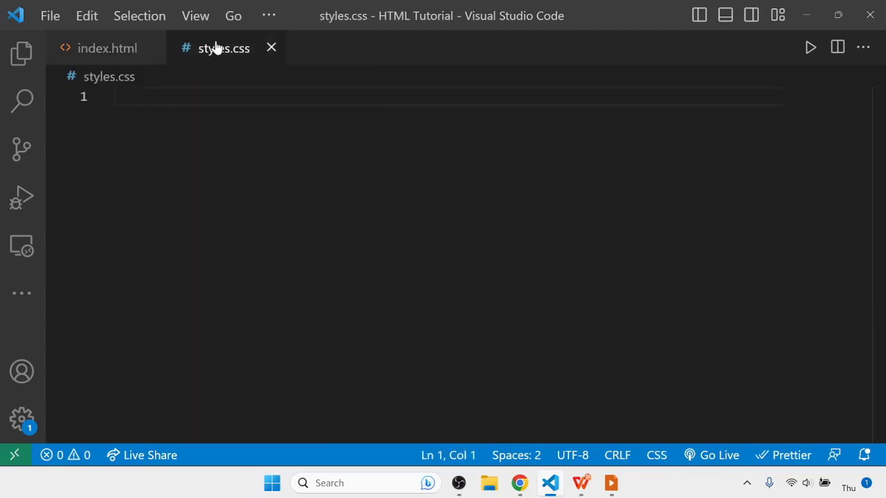
text(#)
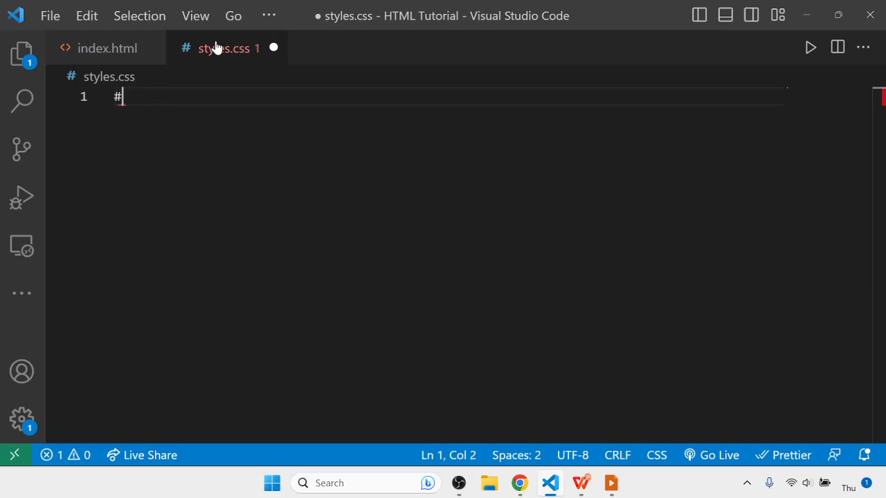
text(firstHead{)
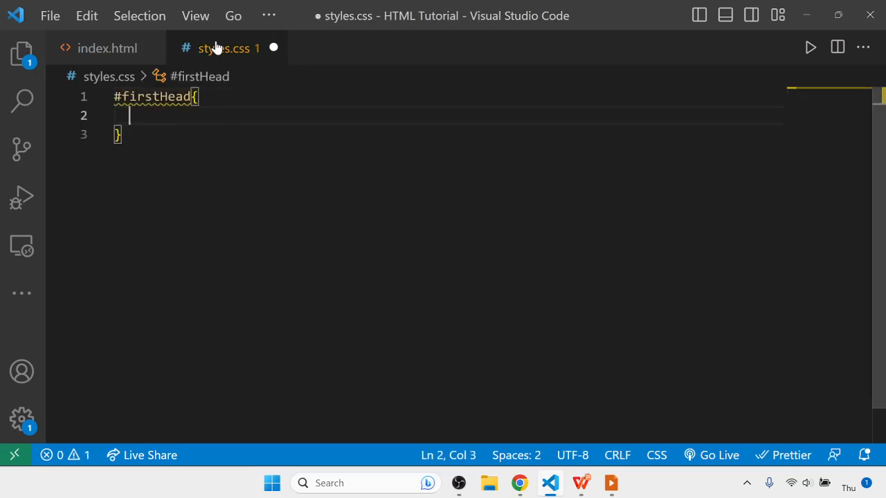
text(color:)
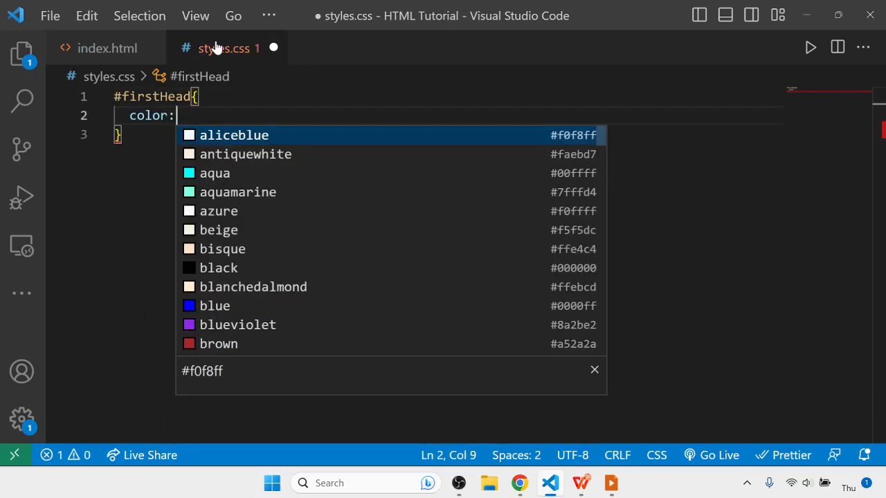
key(alt+tab)
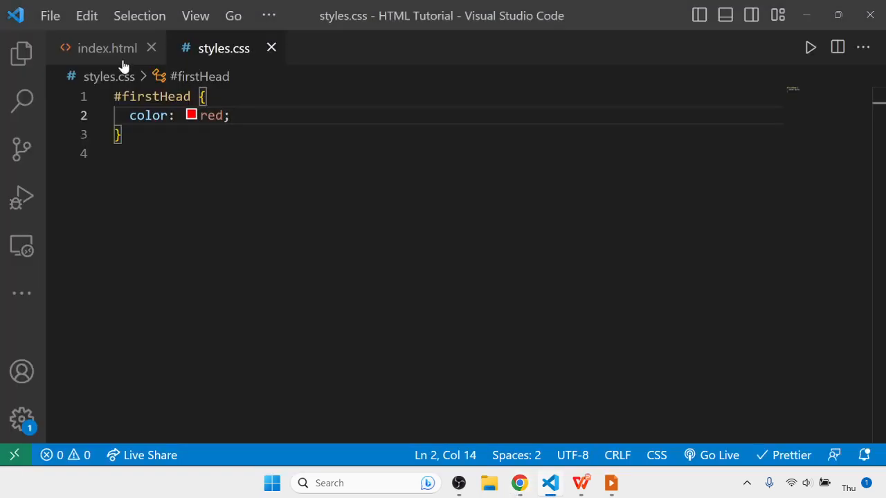
Swap 'red' for an rgb() snippet with placeholder arguments, save, and reload Chrome to check
double_click(210, 116)
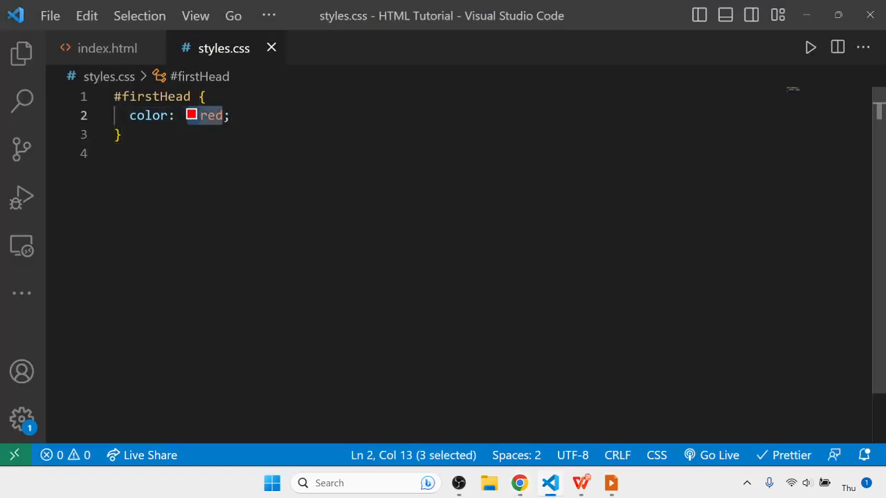
key(Delete)
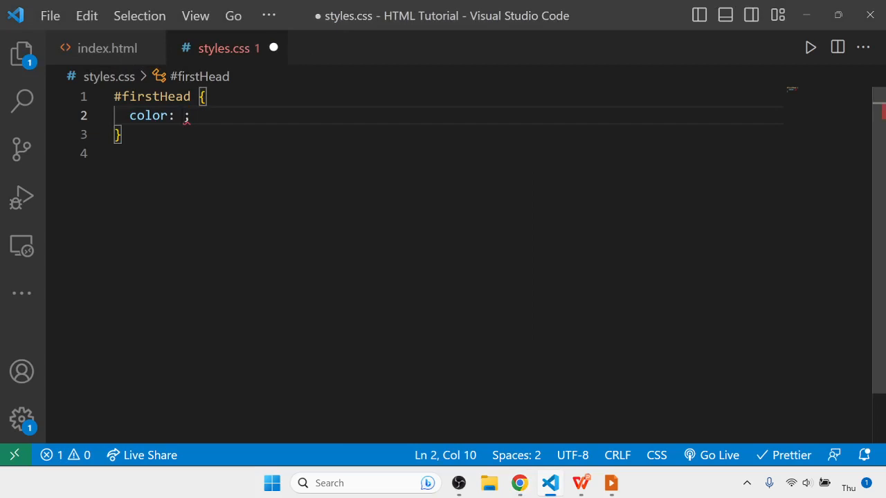
text(rgb(red, green, blue)
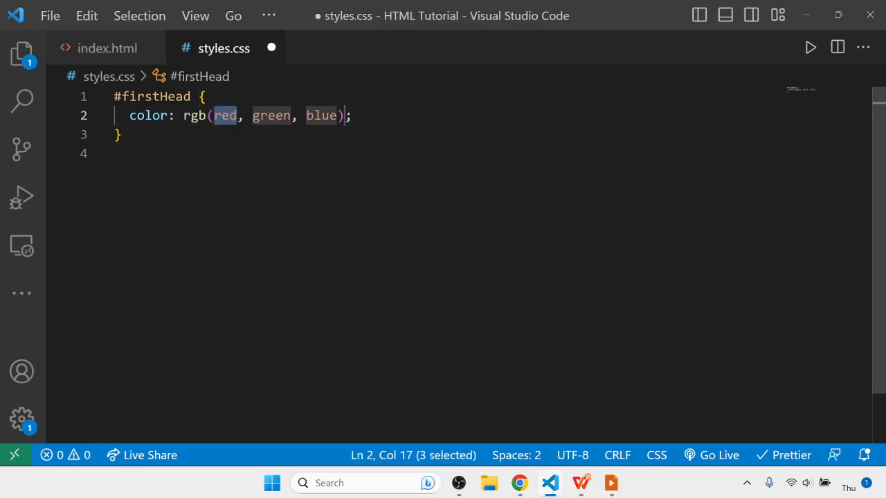
key(ctrl+s)
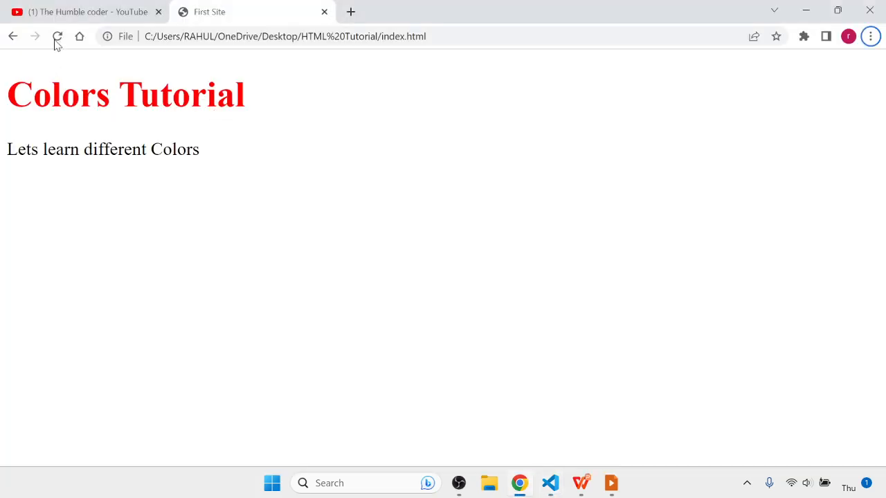
click(58, 36)
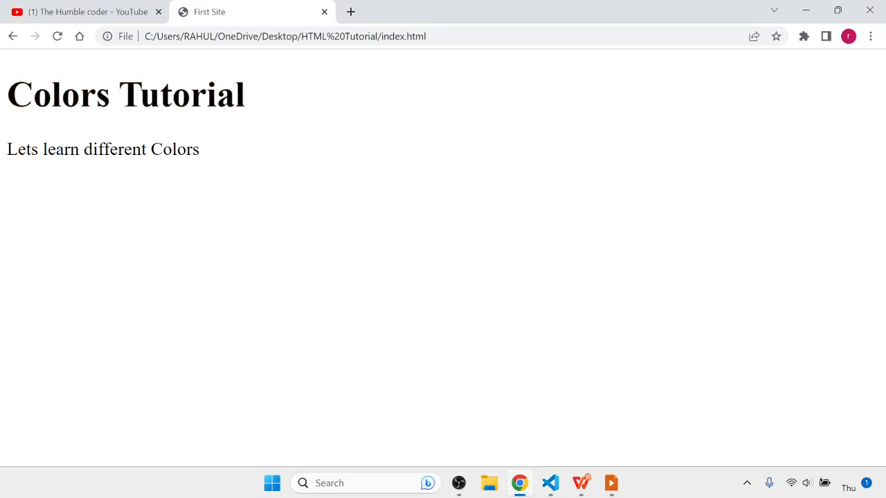
click(549, 483)
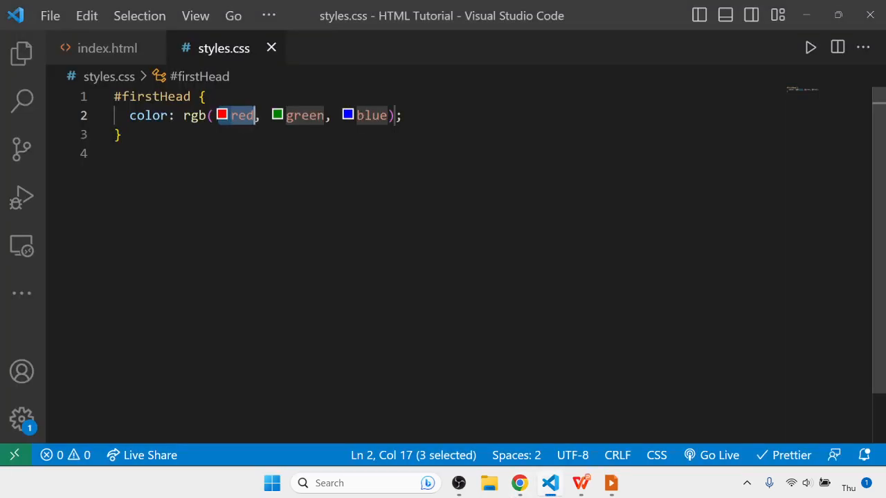
Fill the rgb placeholders with 255 for red and 0 for green and blue
key(Delete)
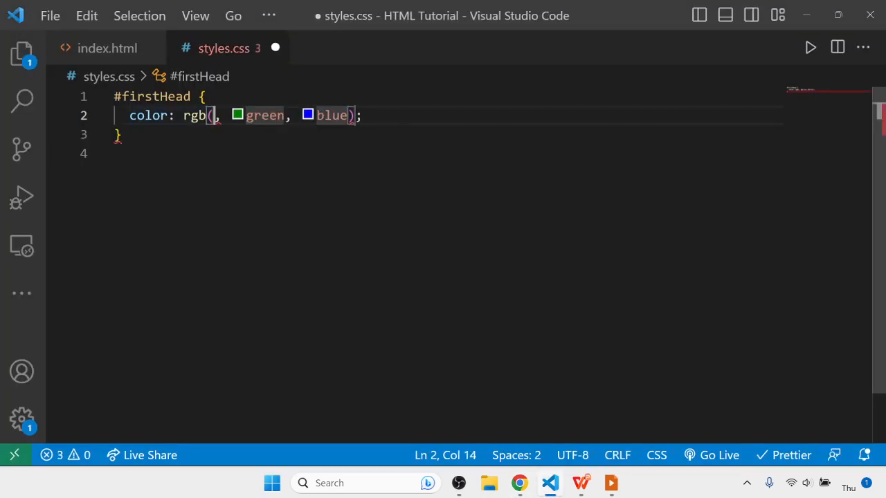
text(255)
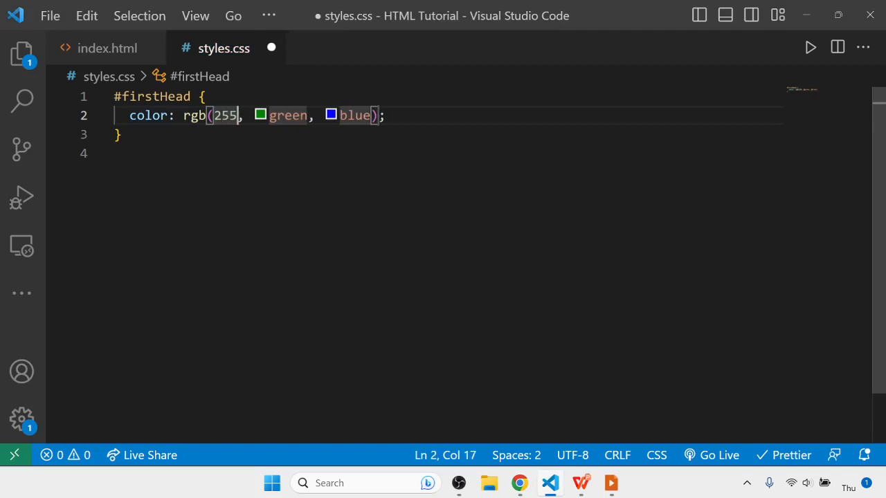
double_click(288, 115)
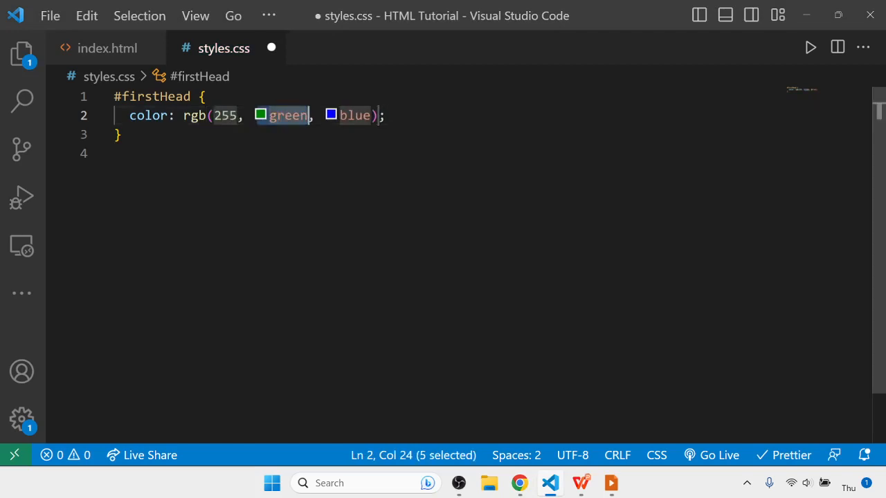
text(0)
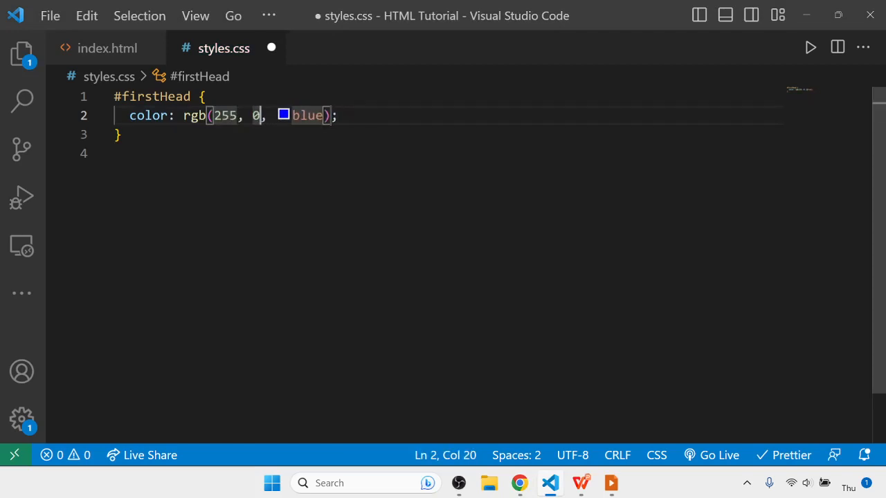
text(0)
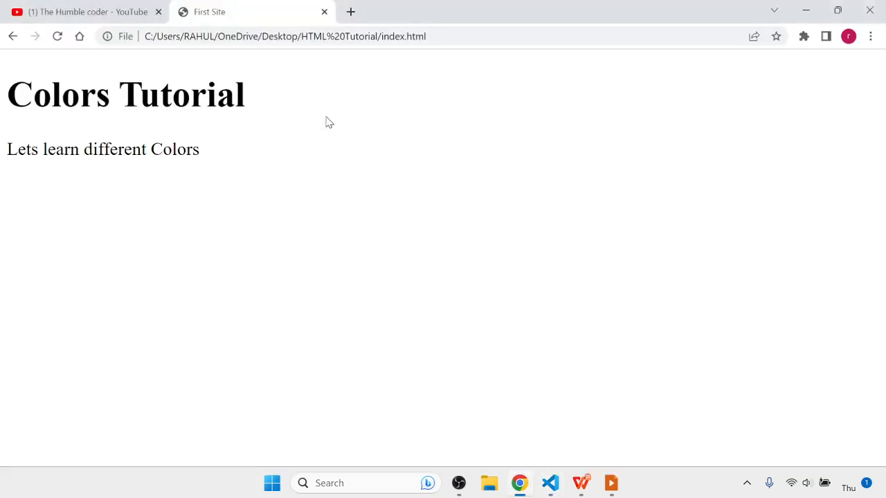
Reload index.html in Chrome to see the red heading, then return to the stylesheet
click(58, 36)
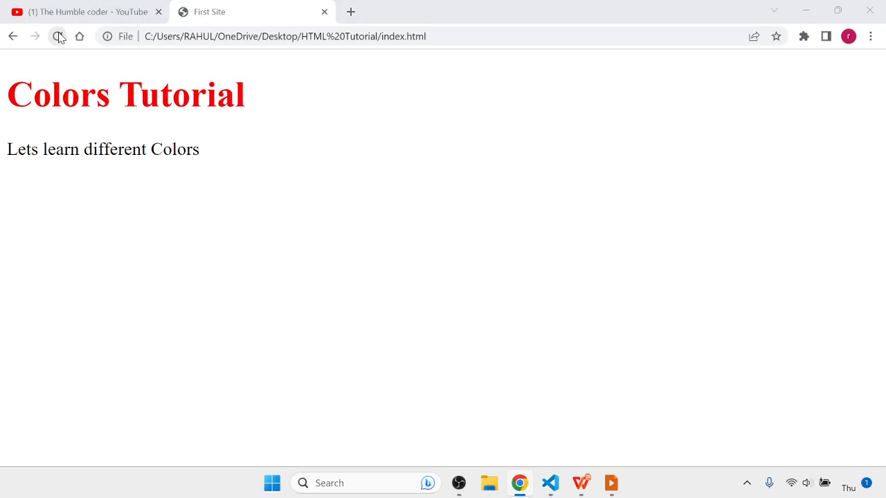
click(551, 483)
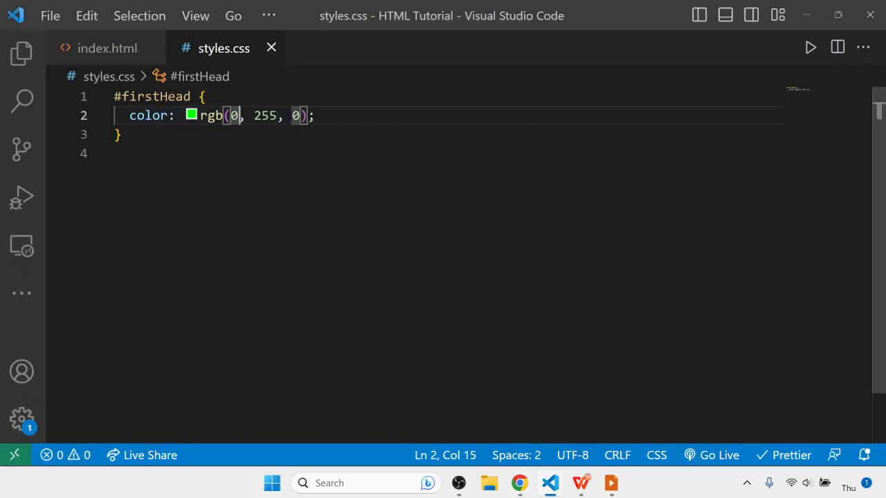
Change the red value to 255 so the colour becomes rgb(255, 255, 0), yellow
text(255)
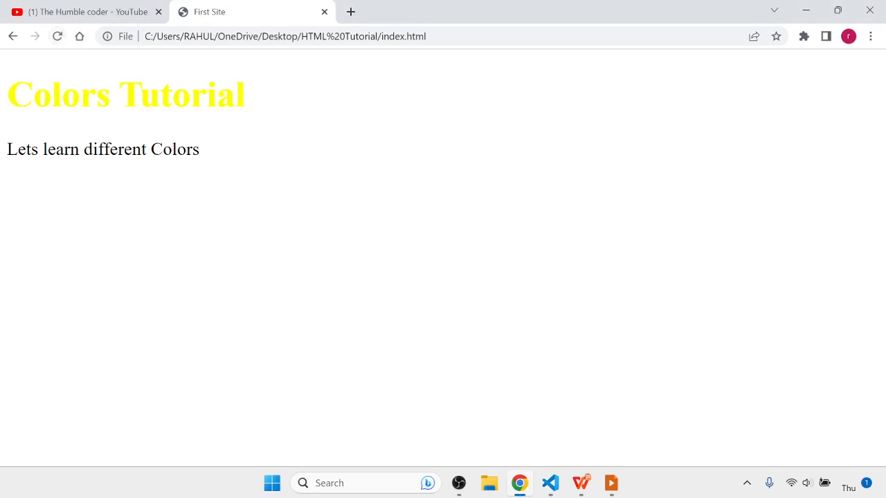
click(549, 483)
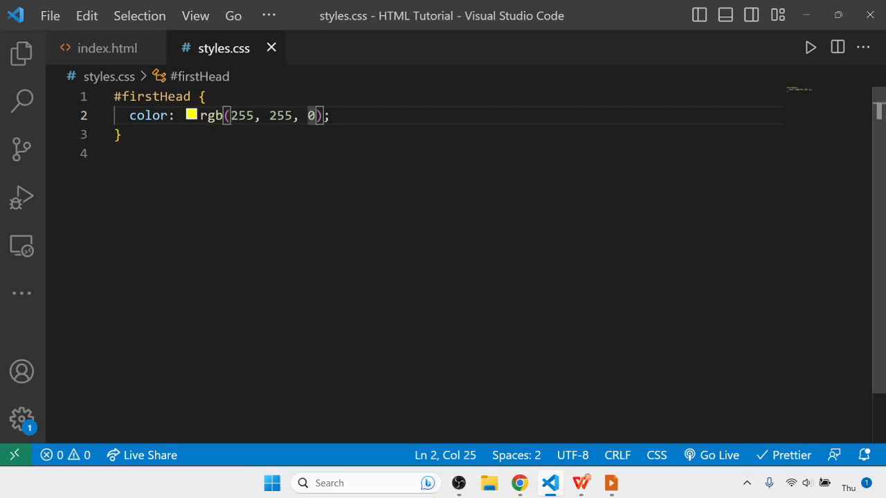
Rewrite the colour as rgb(0, 0, 255, 0.5), save, and view the semi-transparent blue heading in Chrome
text(,)
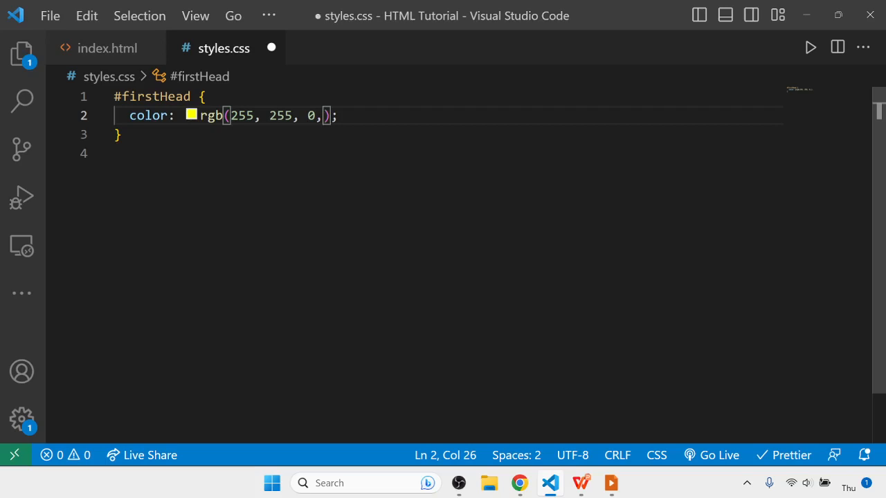
text(0)
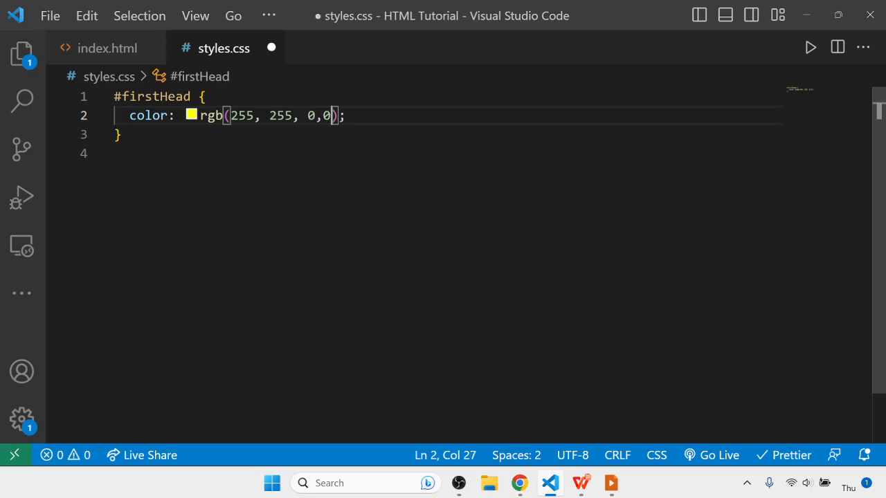
text(.5)
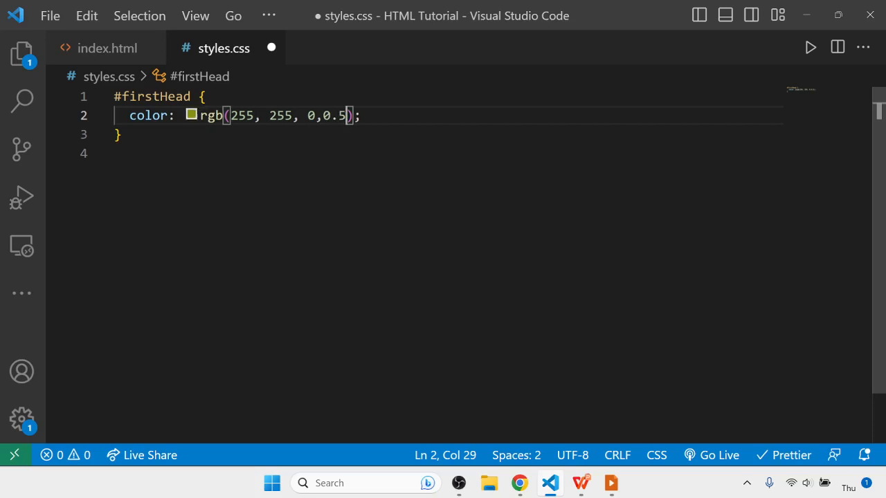
key(Backspace)
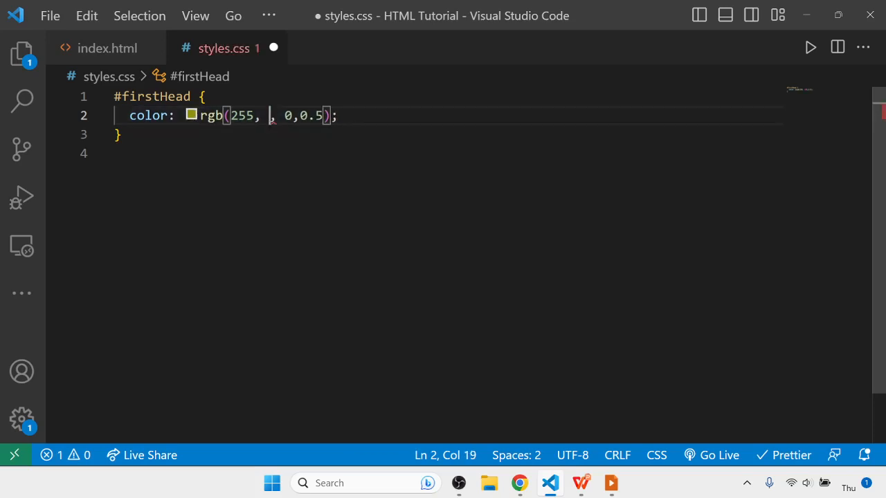
text(0,)
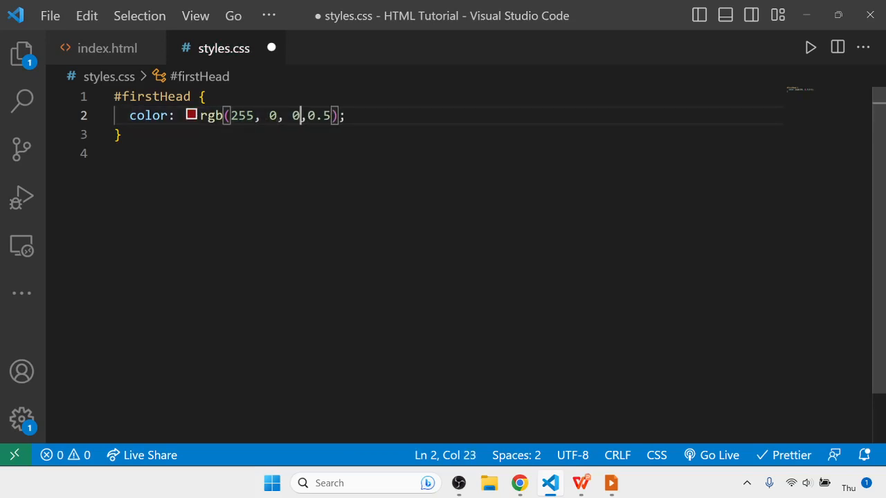
text(55)
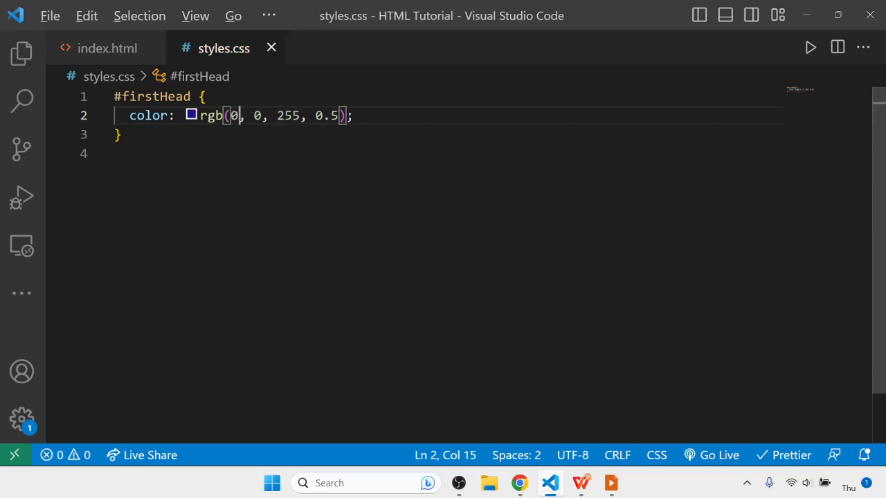
click(518, 483)
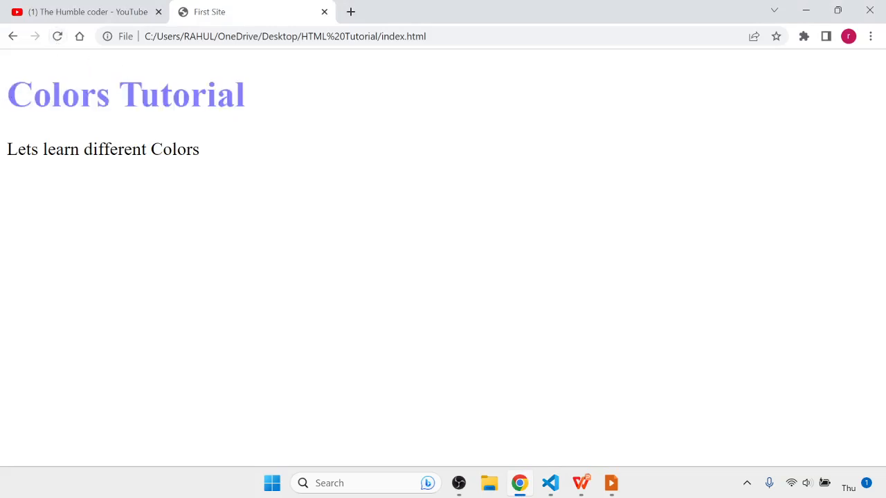
mouse_move(196, 109)
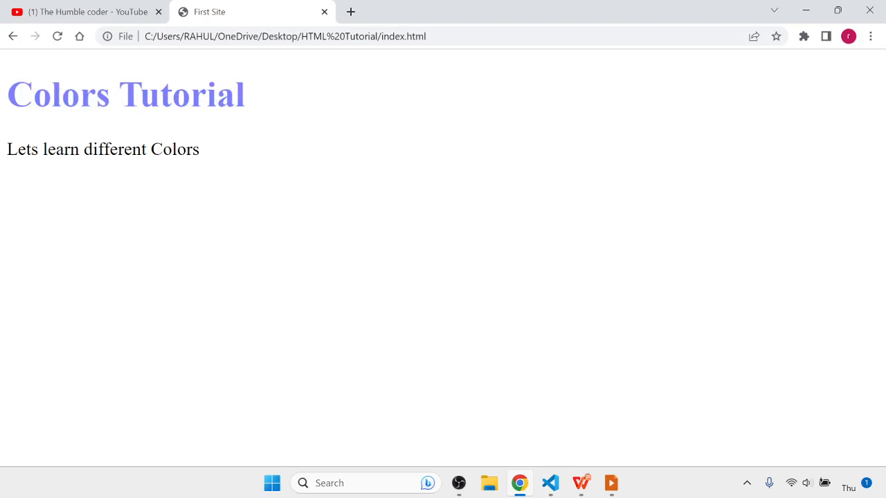
Set the alpha value to 0 for a fully transparent heading and reload Chrome to check
click(548, 483)
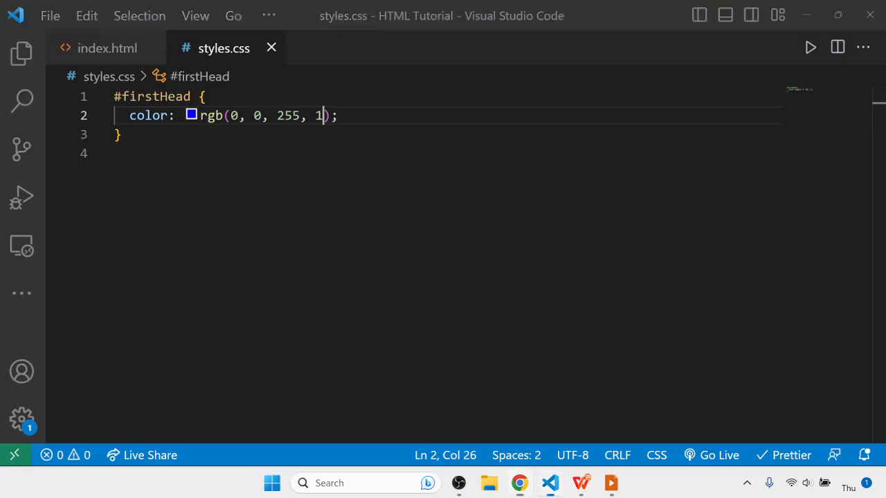
text(0)
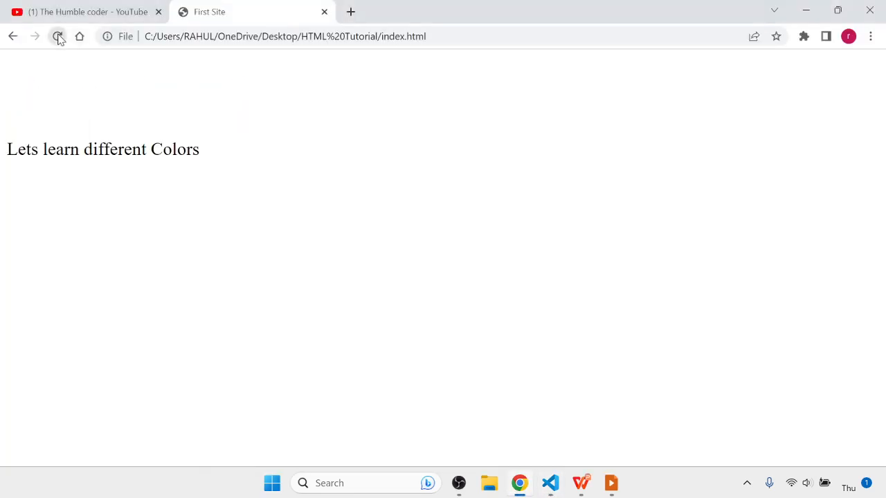
click(58, 36)
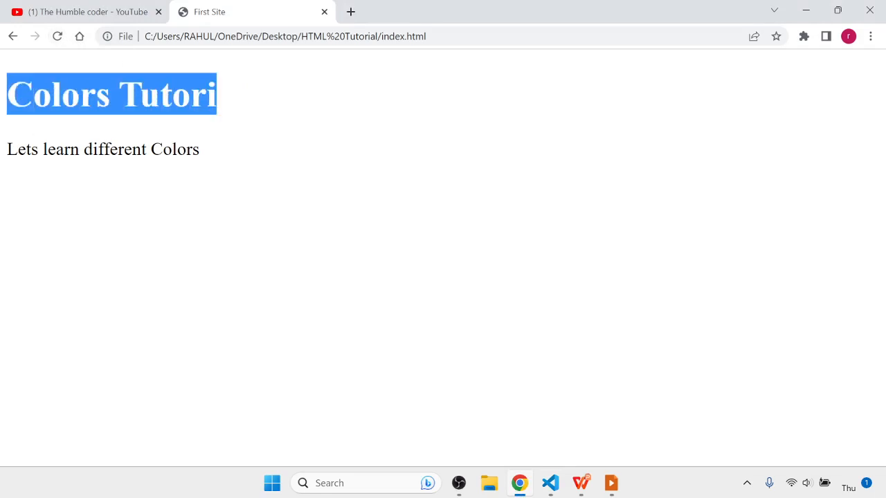
click(548, 483)
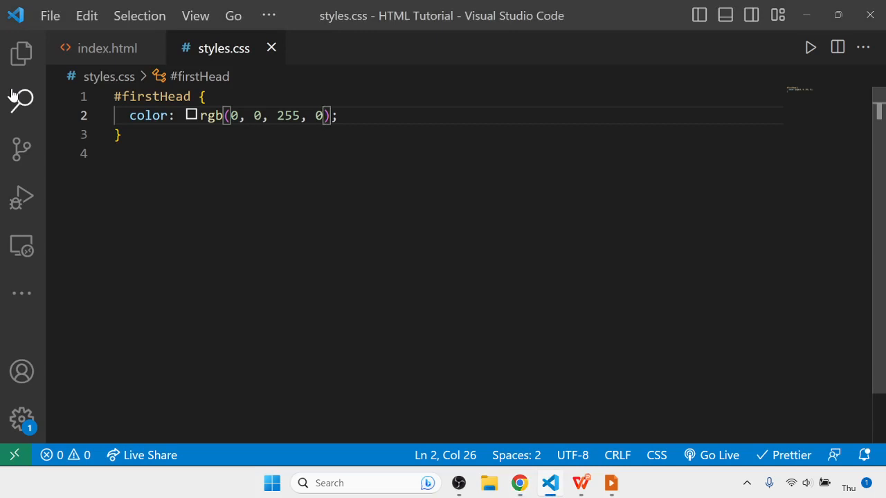
mouse_move(22, 101)
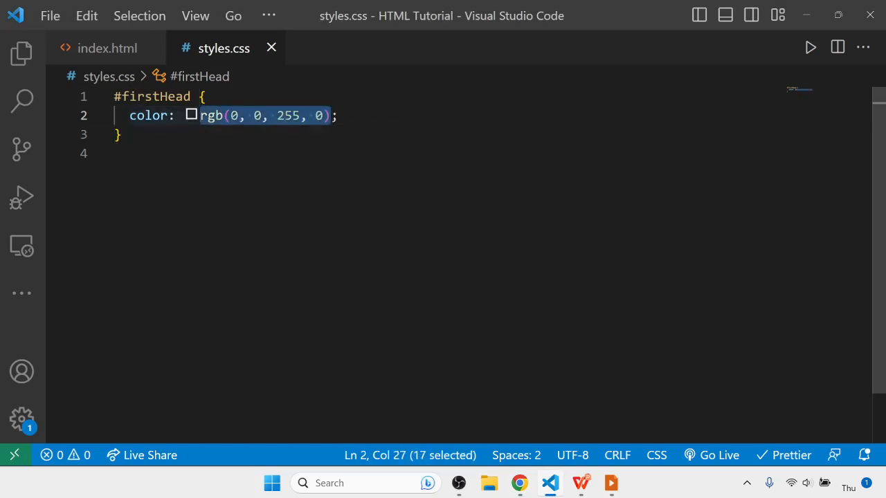
Overwrite the rgb value with hex #ff6347, save, and view the tomato heading in Chrome
text(#;)
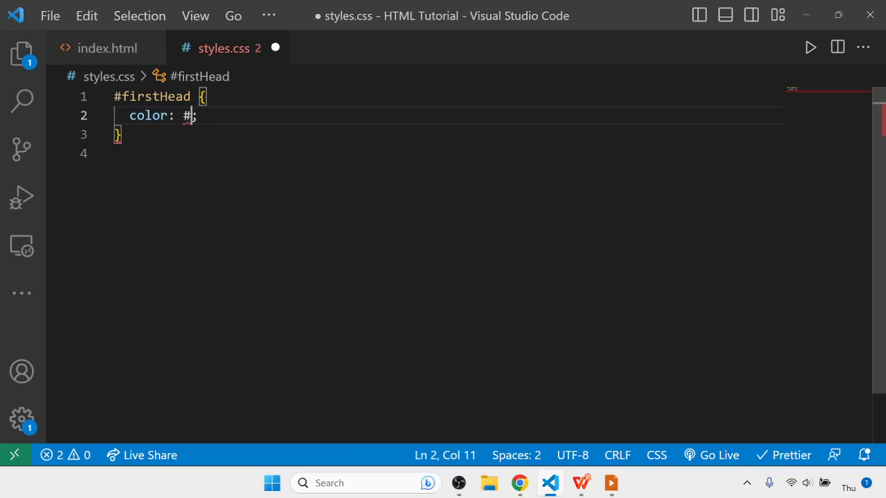
text(ff)
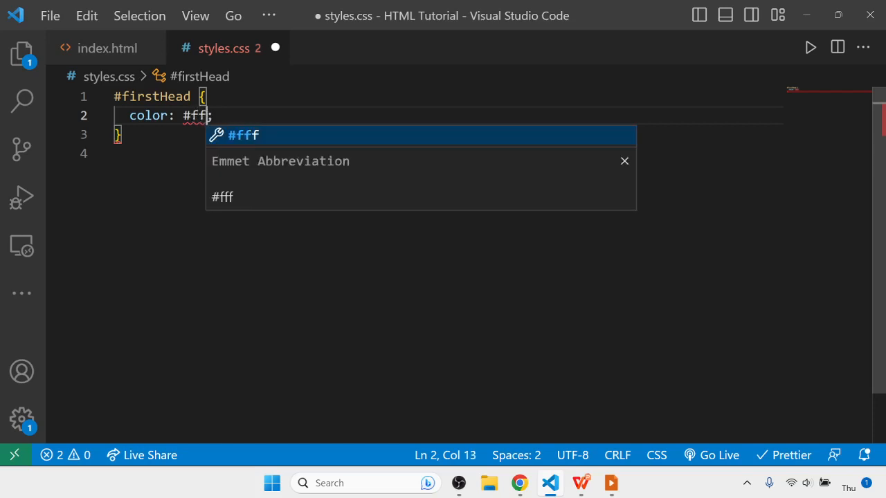
text(6)
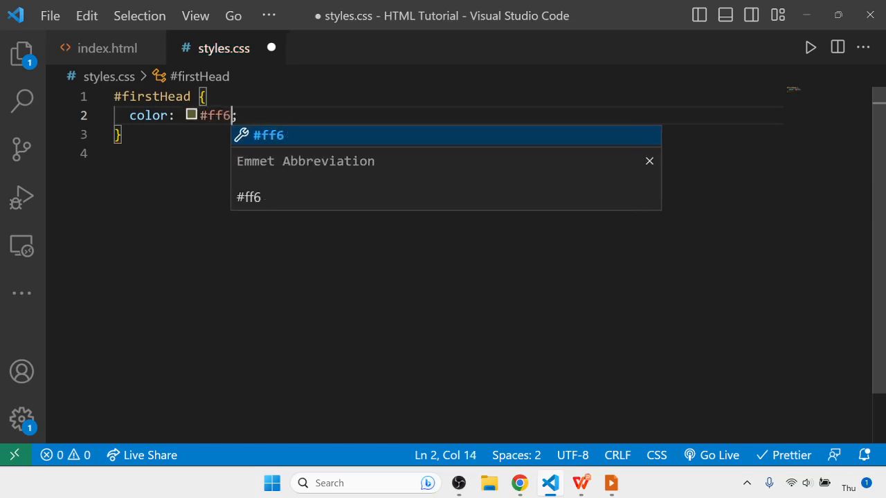
text(347)
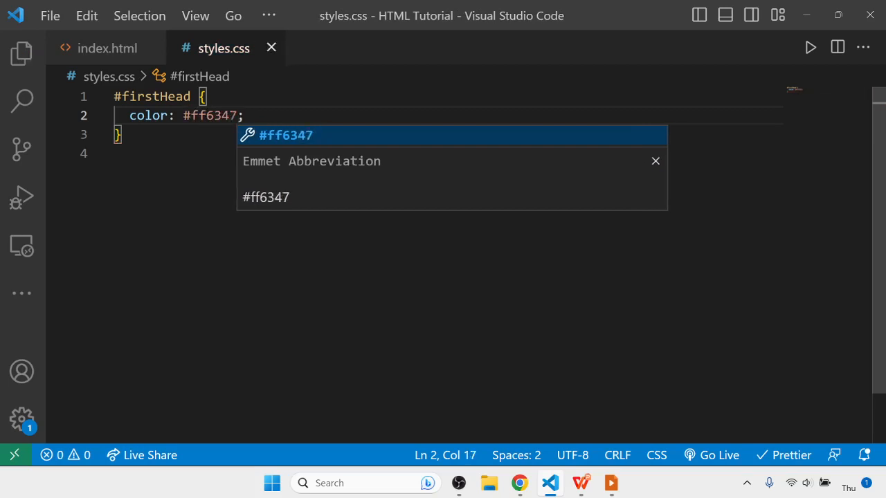
click(517, 483)
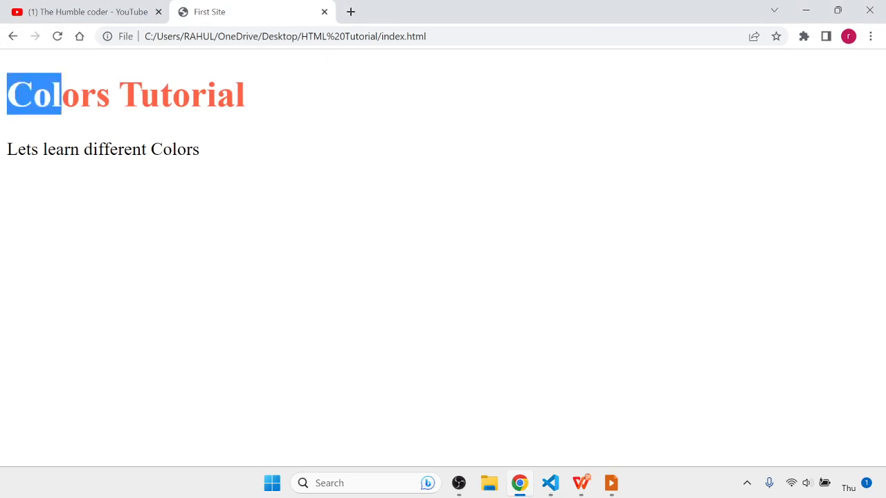
click(235, 122)
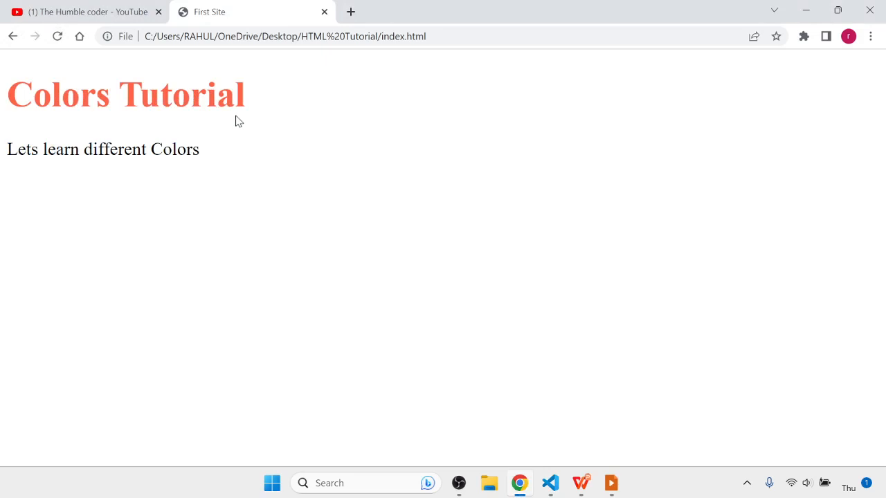
Return to styles.css and select the #ff6347 hex digits to reveal the colour picker hover
key(alt+tab)
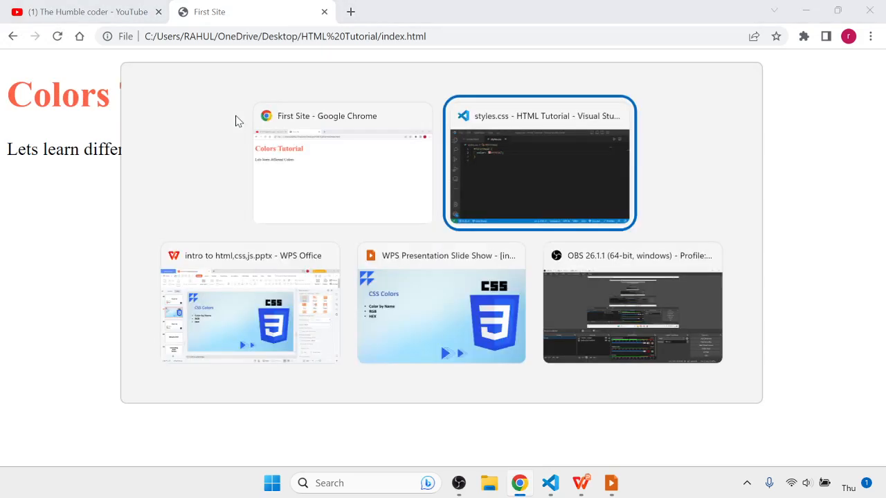
click(539, 164)
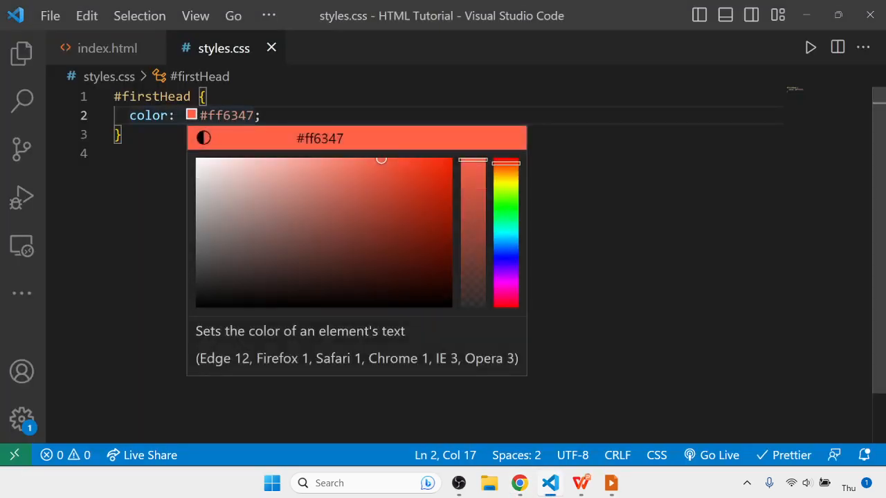
drag(249, 116, 218, 117)
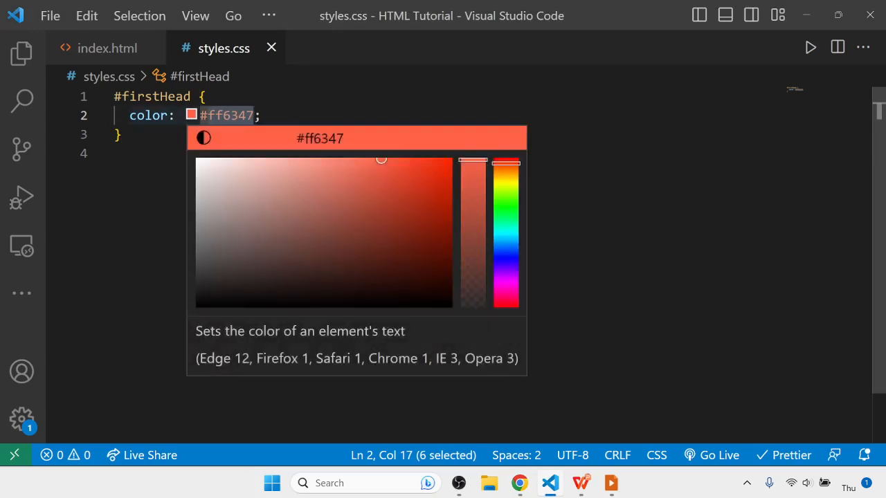
mouse_move(252, 130)
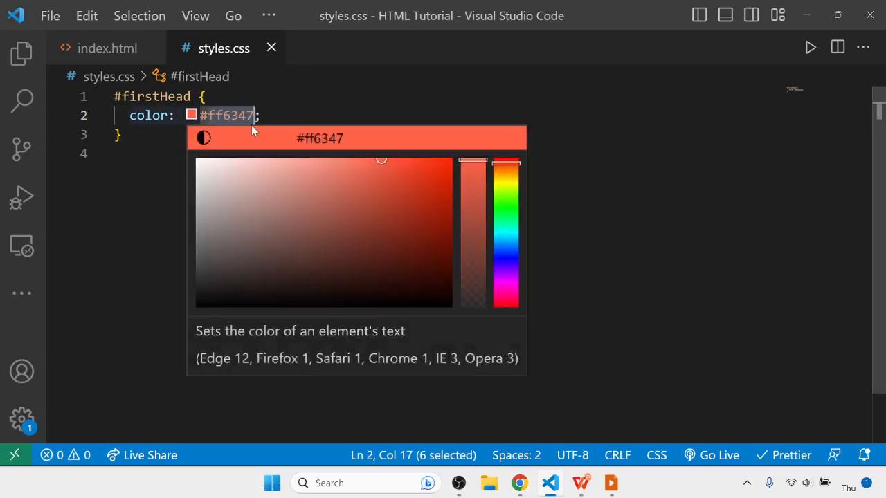